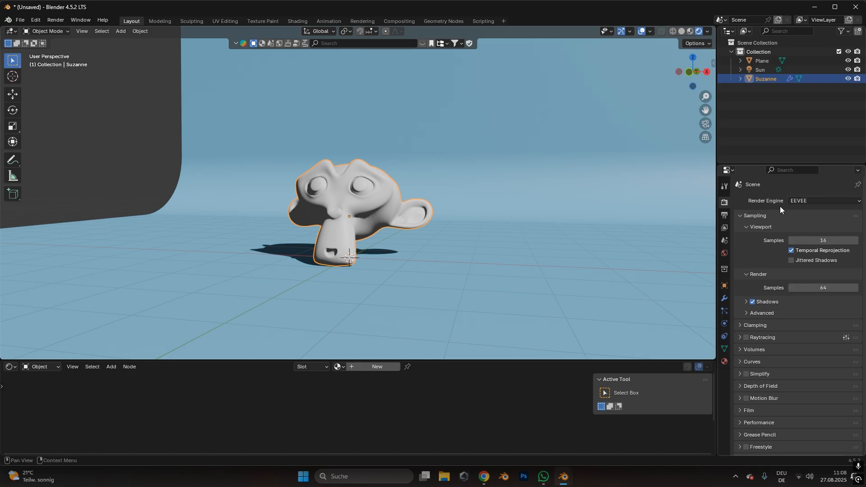
Set EEVEE viewport samples to 64 and enable jittered shadows and raytracing
{"action": "double_click", "coordinate": [823, 240]}
{"action": "type", "text": "64"}
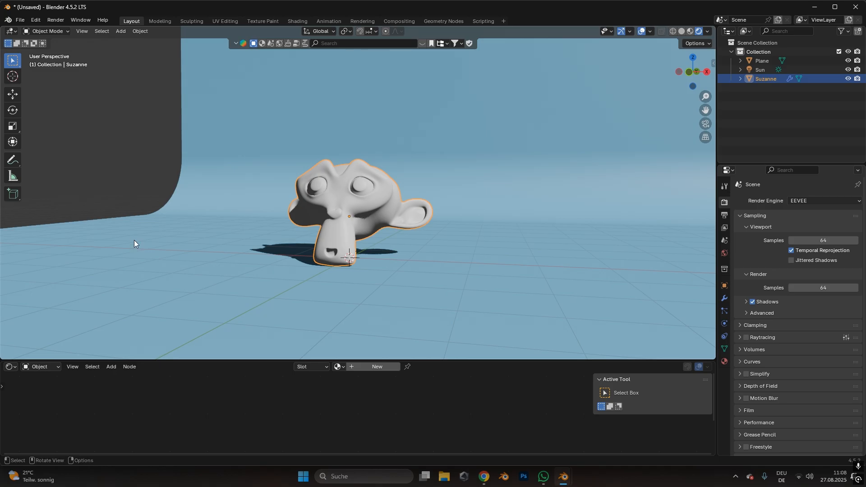
{"action": "left_click", "coordinate": [791, 260]}
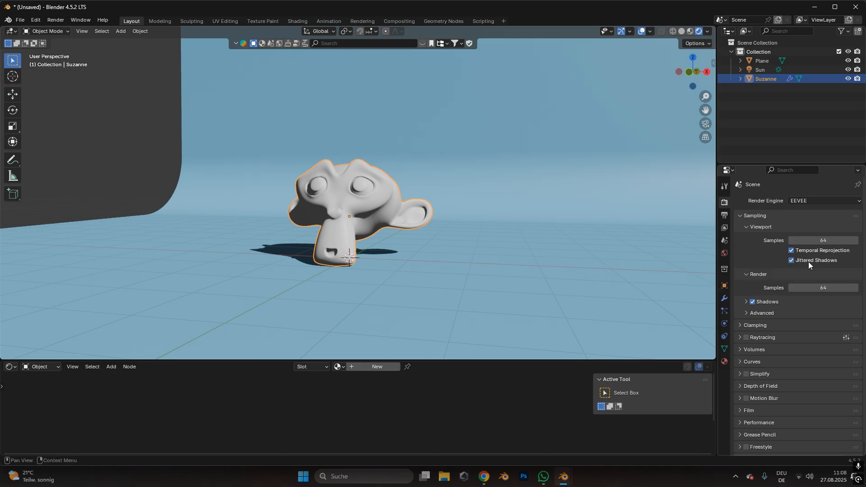
{"action": "mouse_move", "coordinate": [807, 261]}
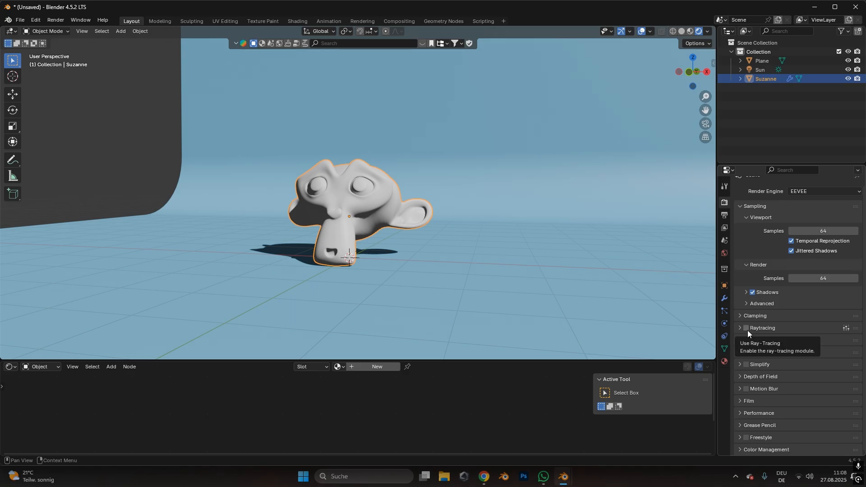
{"action": "left_click", "coordinate": [746, 328]}
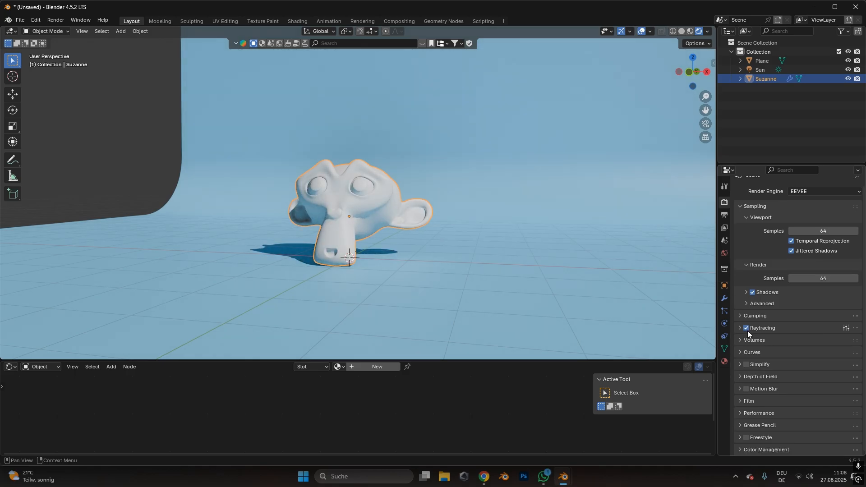
{"action": "mouse_move", "coordinate": [763, 328]}
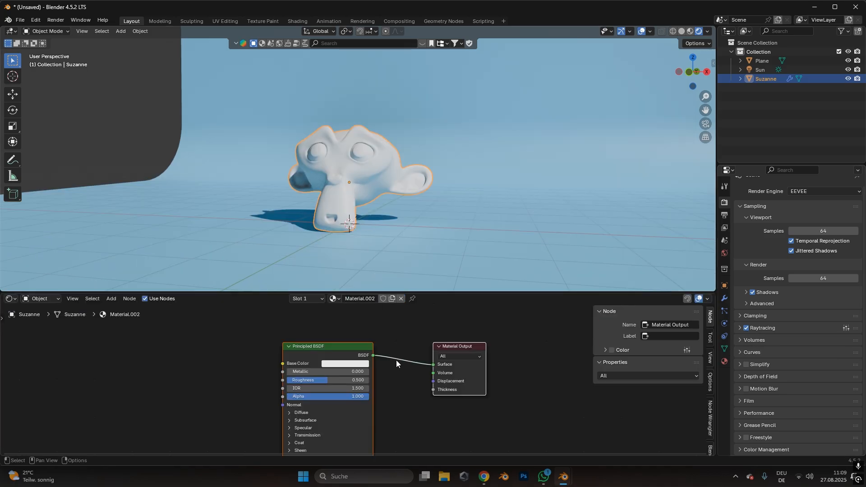
Check Suzanne's base colour and bring the Principled BSDF roughness down to 0
{"action": "left_click", "coordinate": [346, 364]}
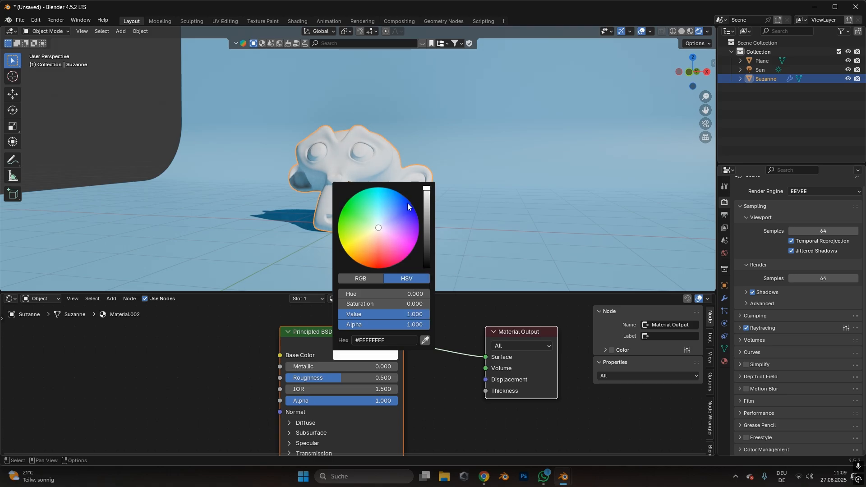
{"action": "left_click", "coordinate": [355, 380]}
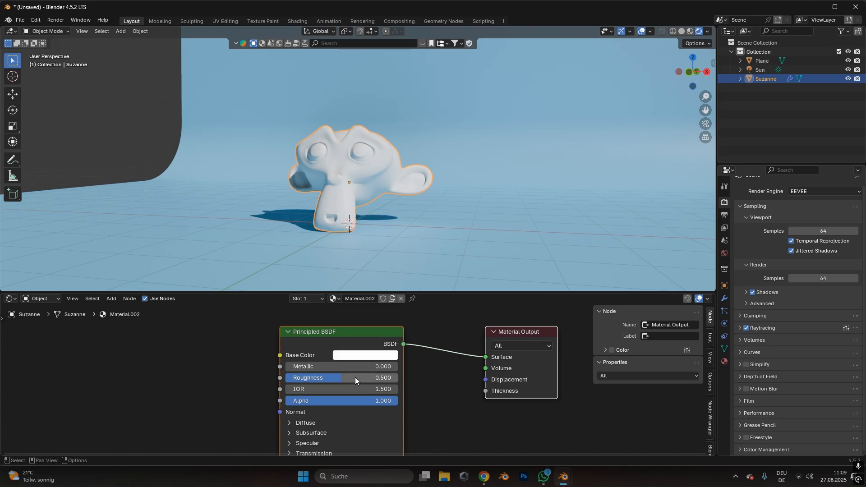
{"action": "left_click_drag", "start_coordinate": [364, 377], "coordinate": [331, 377]}
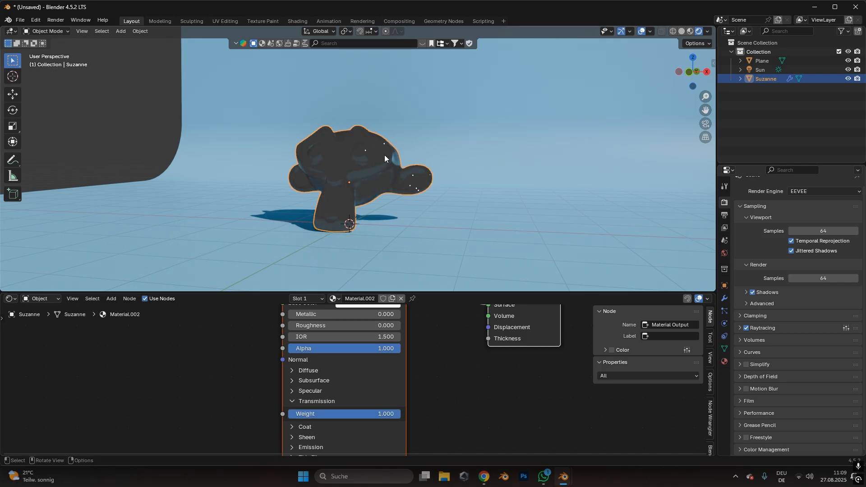
{"action": "mouse_move", "coordinate": [724, 362]}
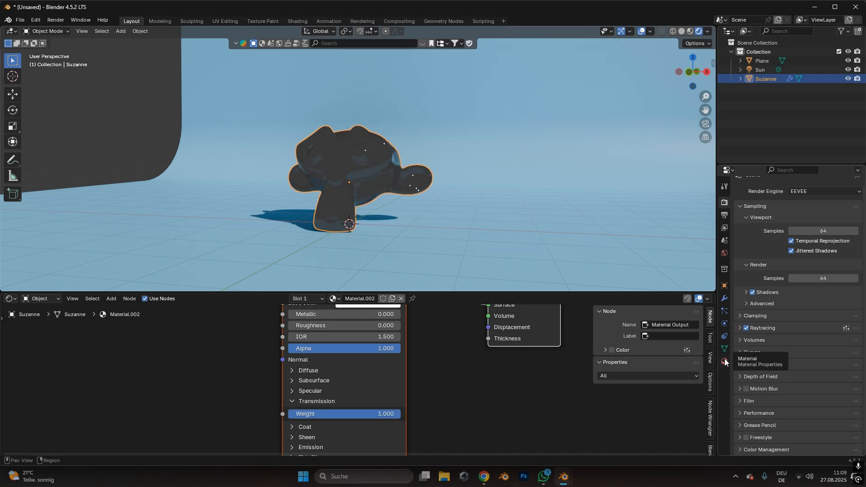
Enable Raytraced Transmission in the material Settings and choose the transmission Thickness mode
{"action": "left_click", "coordinate": [724, 362]}
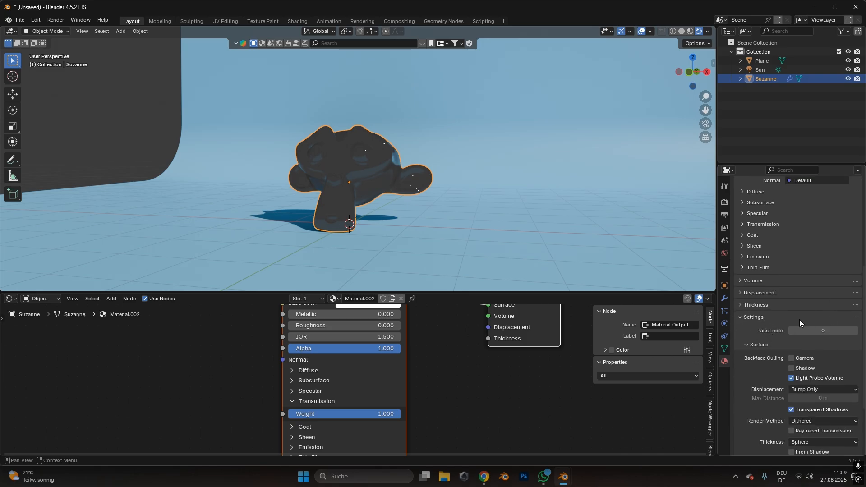
{"action": "scroll", "scroll_direction": "down", "scroll_amount": 3}
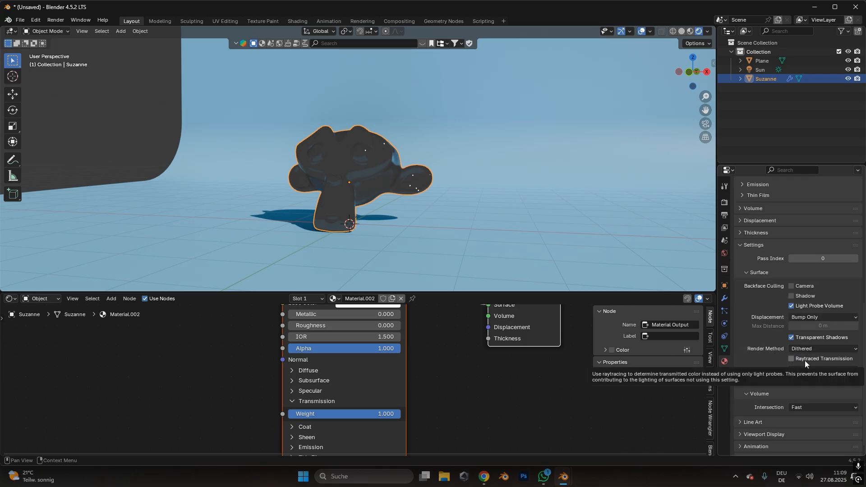
{"action": "left_click", "coordinate": [791, 359]}
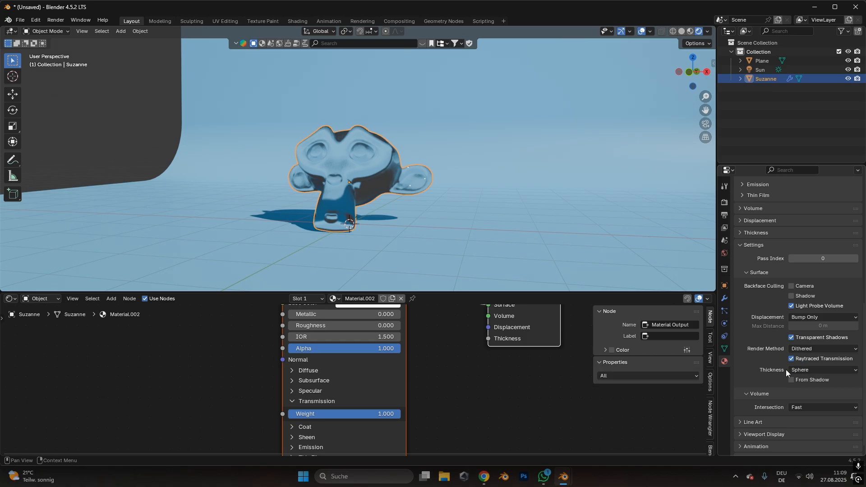
{"action": "left_click", "coordinate": [823, 370]}
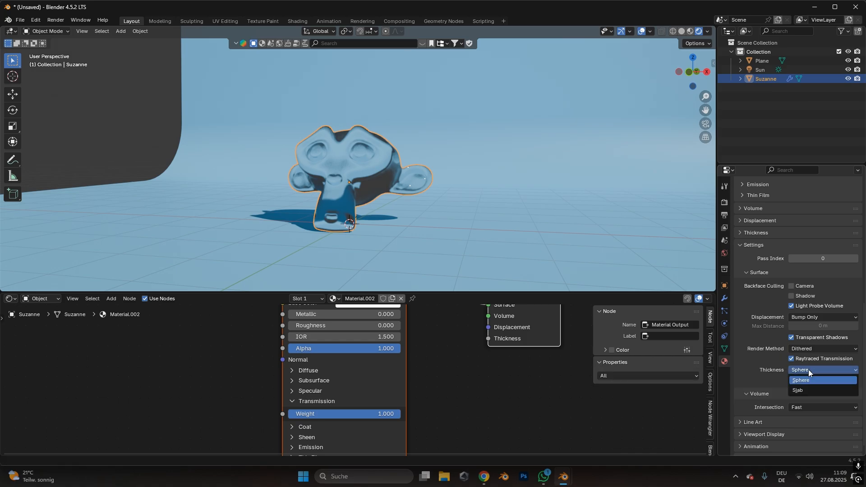
{"action": "left_click", "coordinate": [798, 389]}
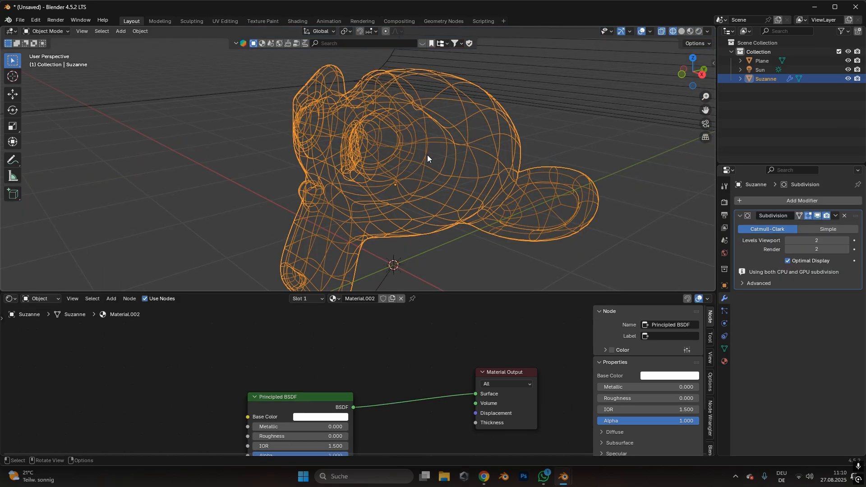
Add a Solidify modifier to Suzanne and raise its thickness to 0.02 m
{"action": "left_click_drag", "start_coordinate": [427, 158], "coordinate": [440, 138]}
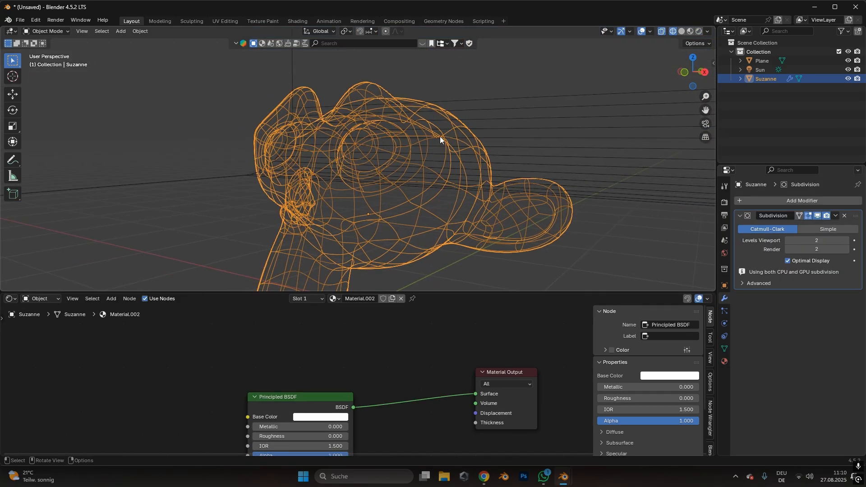
{"action": "type", "text": "soli"}
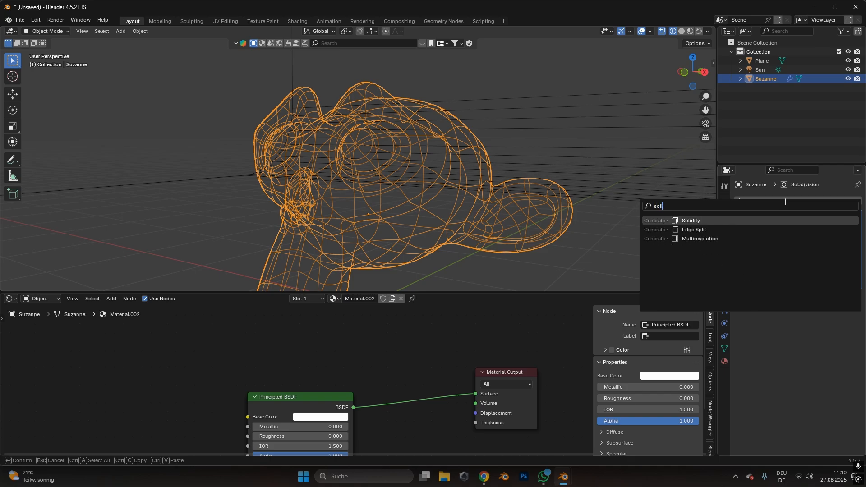
{"action": "left_click", "coordinate": [691, 219]}
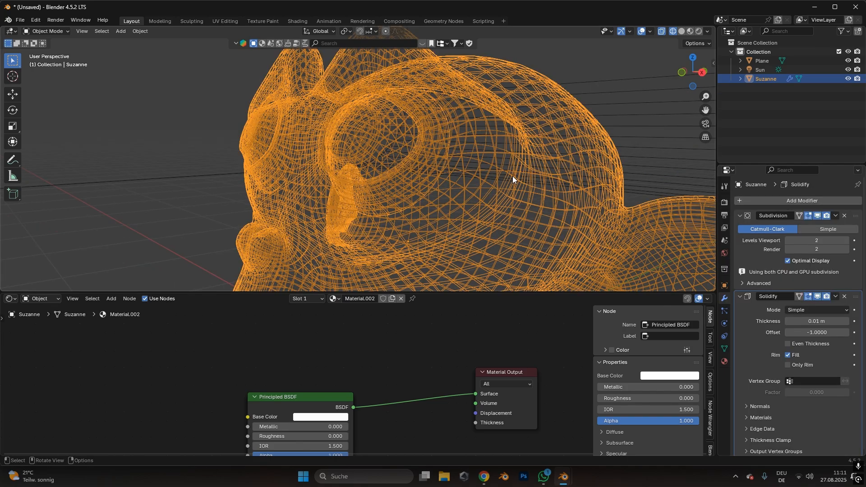
{"action": "mouse_move", "coordinate": [590, 218]}
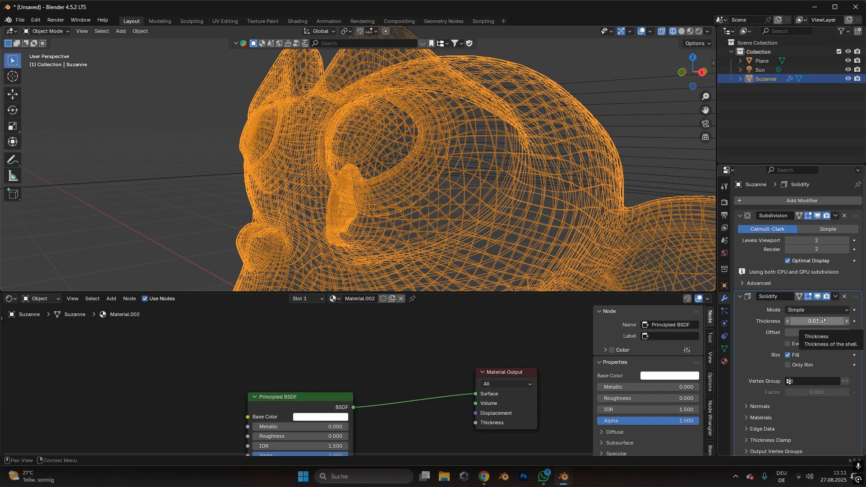
{"action": "left_click", "coordinate": [819, 321]}
{"action": "type", "text": "tra"}
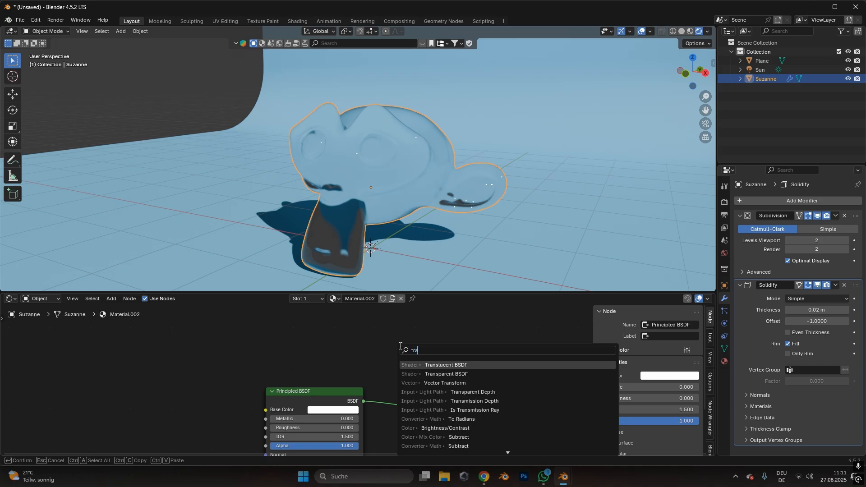
Add a Transparent BSDF node to Suzanne's shader
{"action": "left_click", "coordinate": [447, 374]}
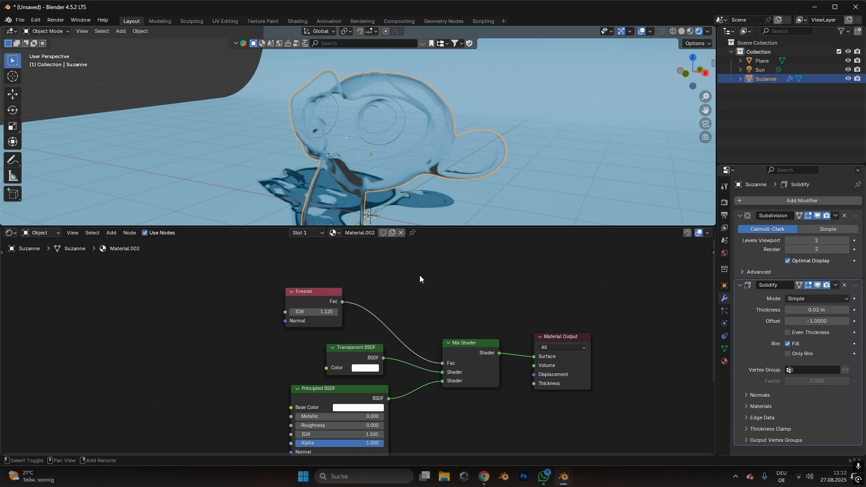
Insert a Color Ramp between Fresnel and Mix Shader and lighten its dark stop
{"action": "type", "text": "color"}
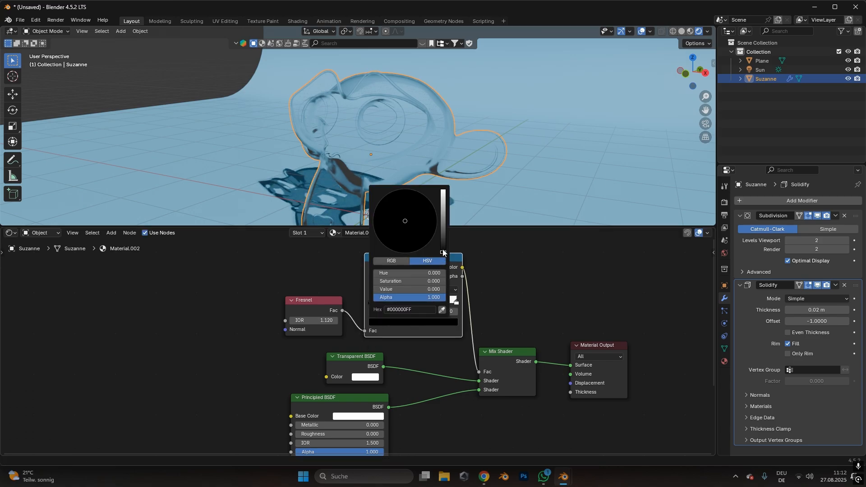
{"action": "left_click_drag", "start_coordinate": [443, 253], "coordinate": [442, 220]}
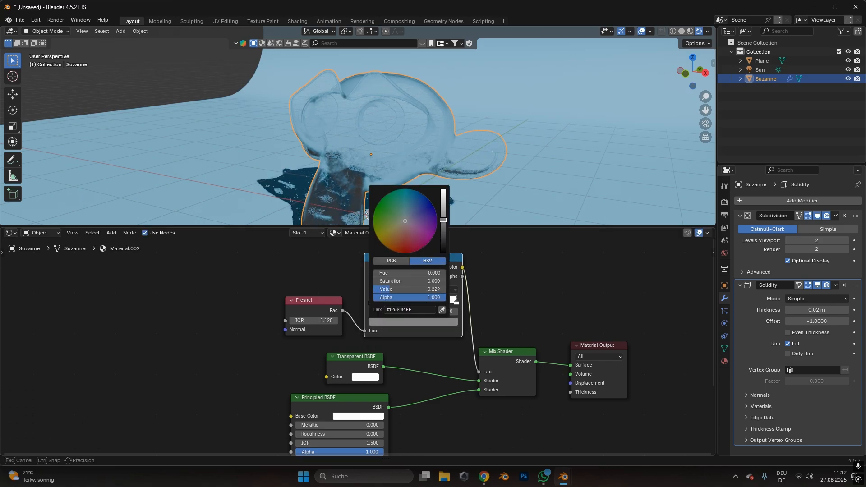
{"action": "left_click_drag", "start_coordinate": [442, 221], "coordinate": [442, 254]}
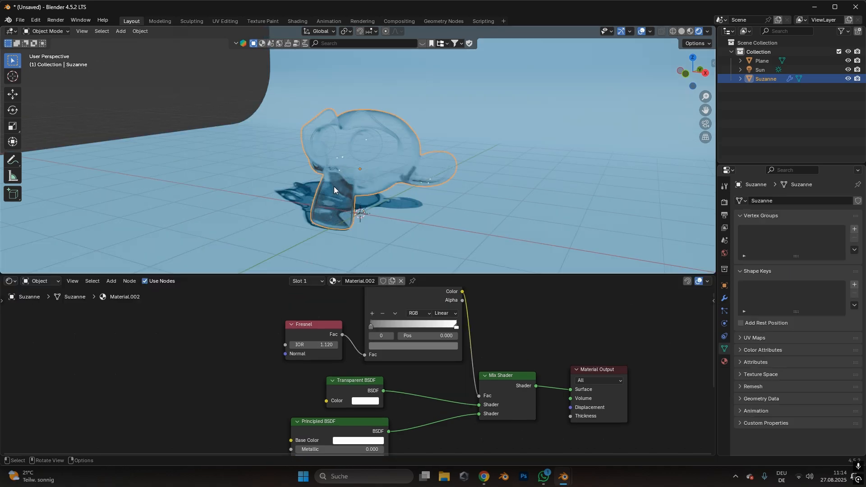
Adjust the Sun's light angle and give the new sphere the glass Material.002
{"action": "left_click", "coordinate": [760, 70]}
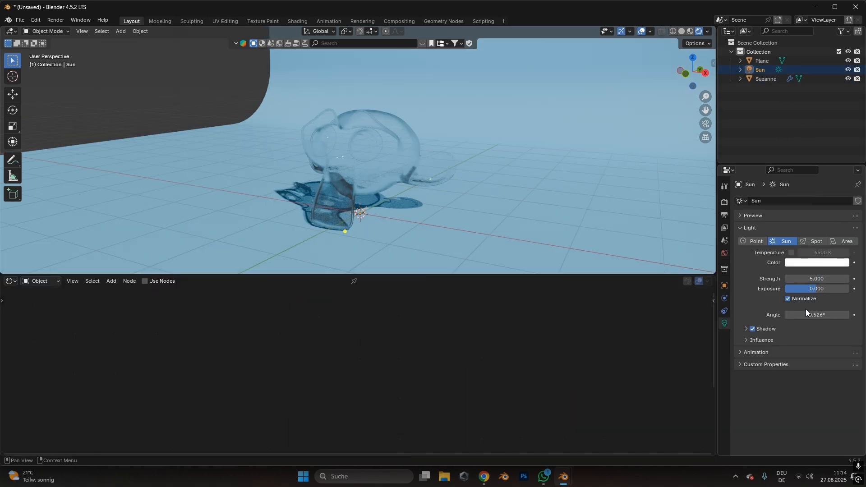
{"action": "left_click_drag", "start_coordinate": [818, 315], "coordinate": [829, 315]}
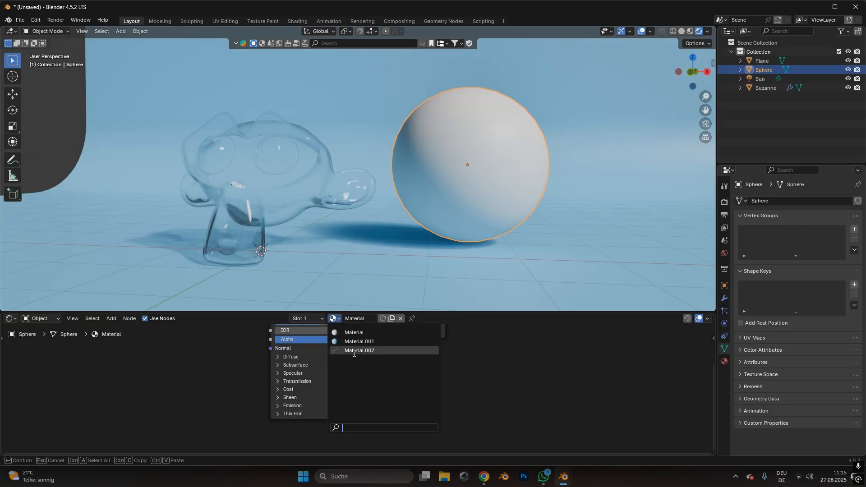
{"action": "left_click", "coordinate": [359, 350]}
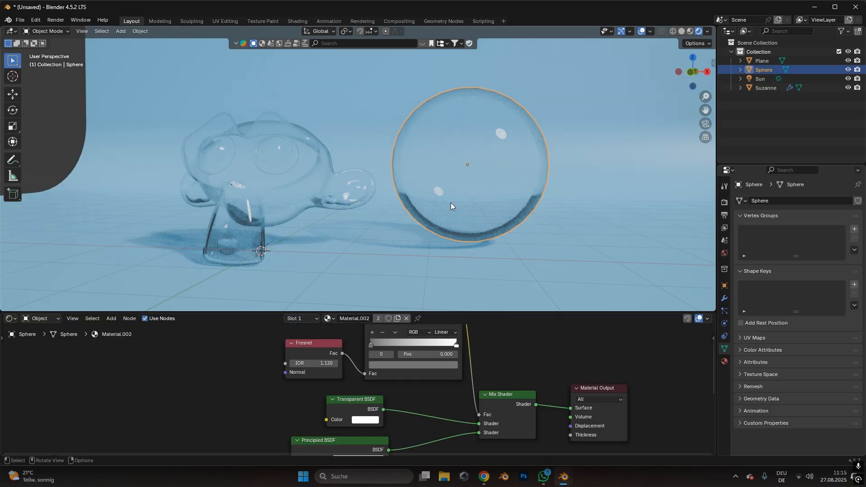